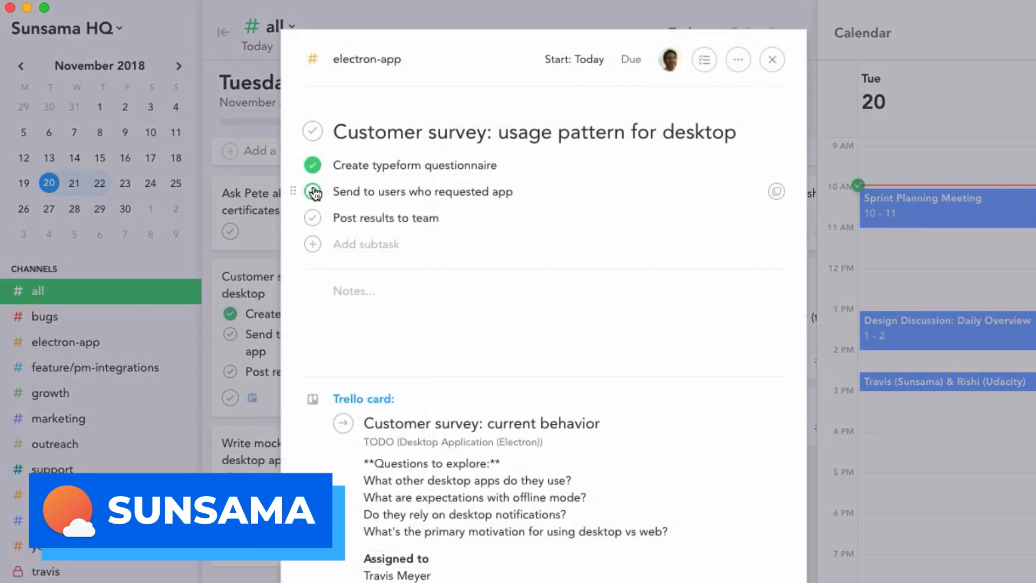
Check off the last subtasks and mark the Customer survey: usage pattern task complete
{"action": "left_click", "coordinate": [312, 192]}
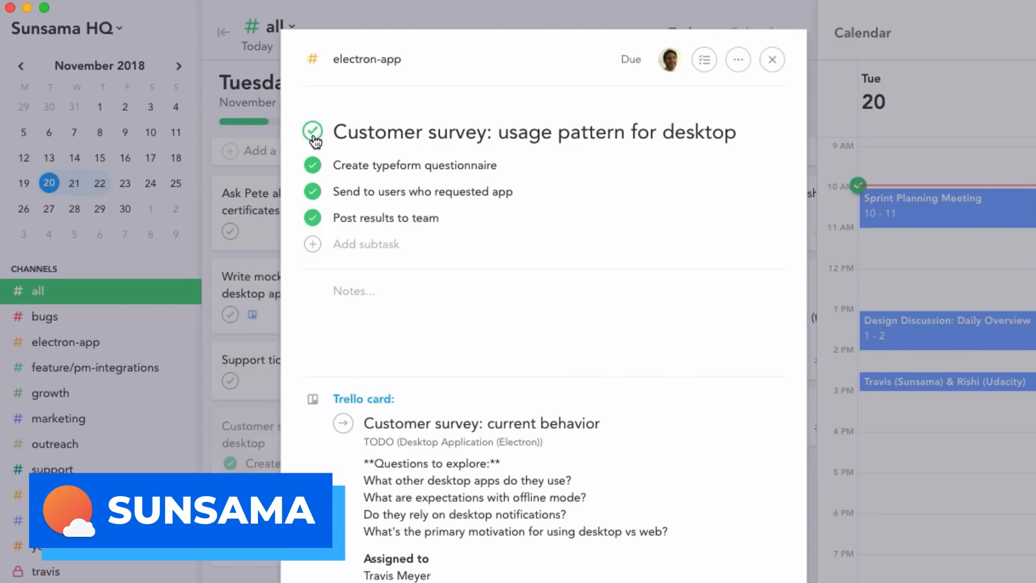
{"action": "left_click", "coordinate": [770, 60]}
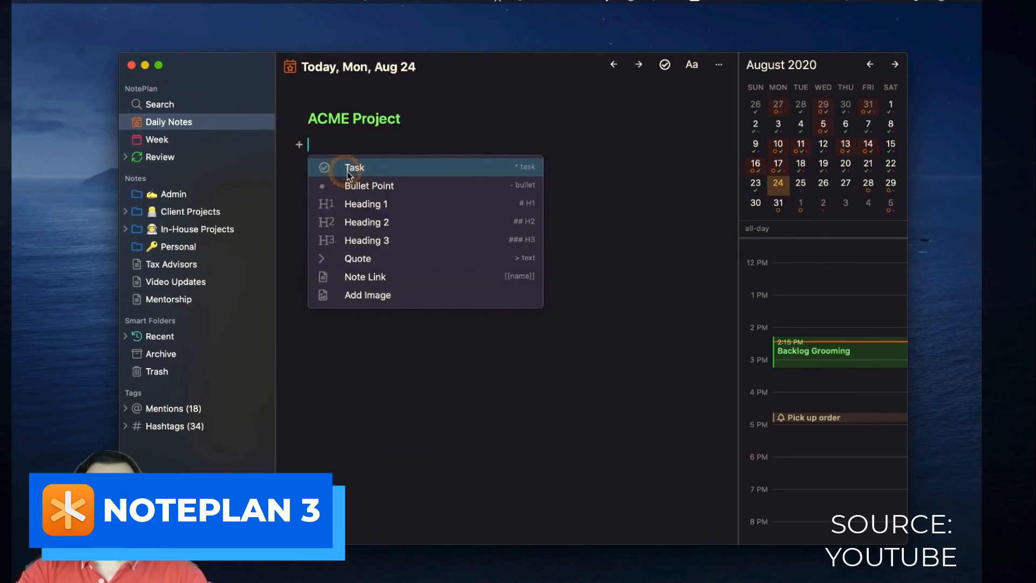
Turn the new ACME Project line into the Record NotePlan 3 Video task
{"action": "left_click", "coordinate": [355, 166]}
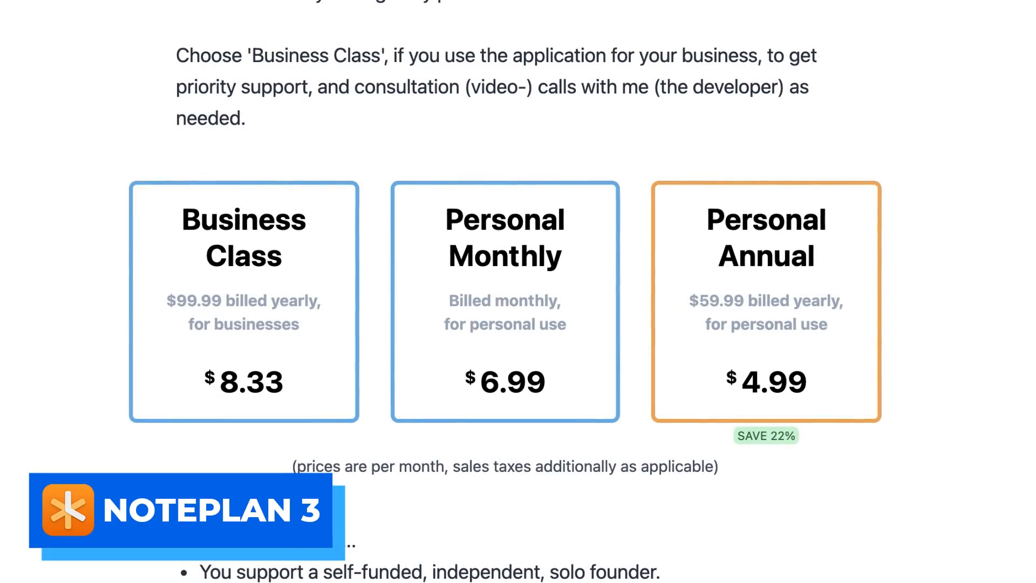
{"action": "scroll", "scroll_direction": "down", "scroll_amount": 3}
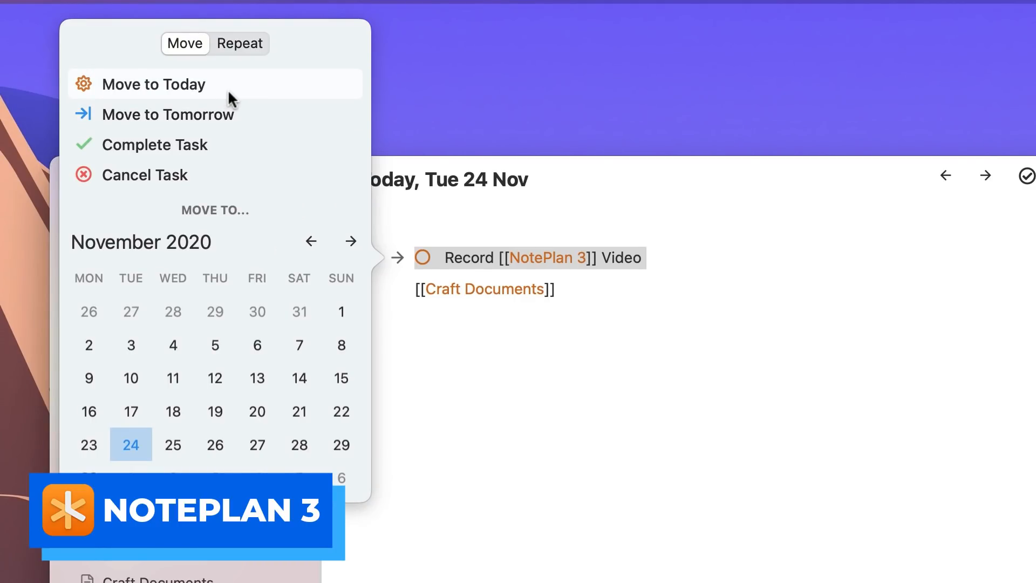
{"action": "mouse_move", "coordinate": [168, 115]}
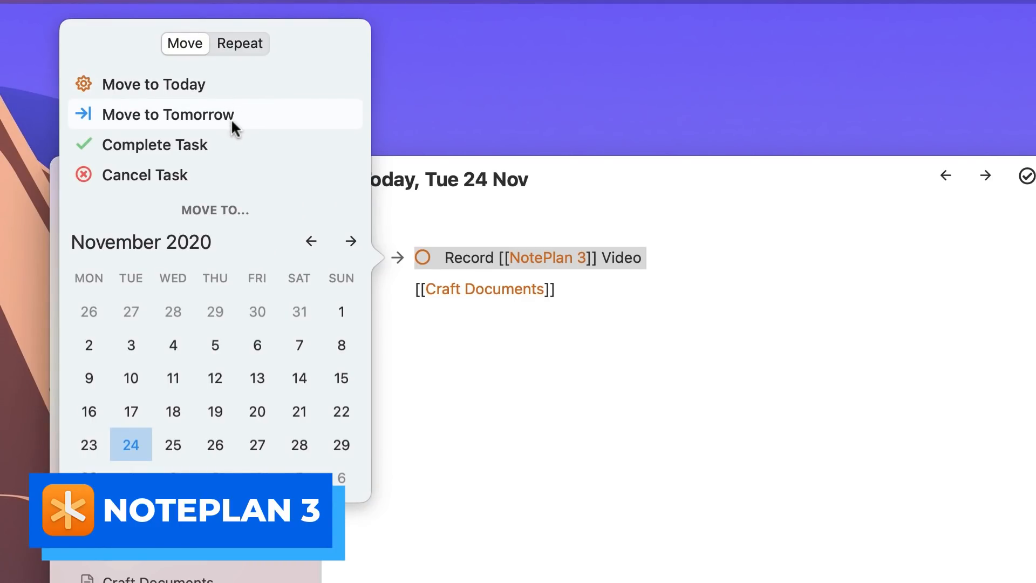
{"action": "mouse_move", "coordinate": [225, 175]}
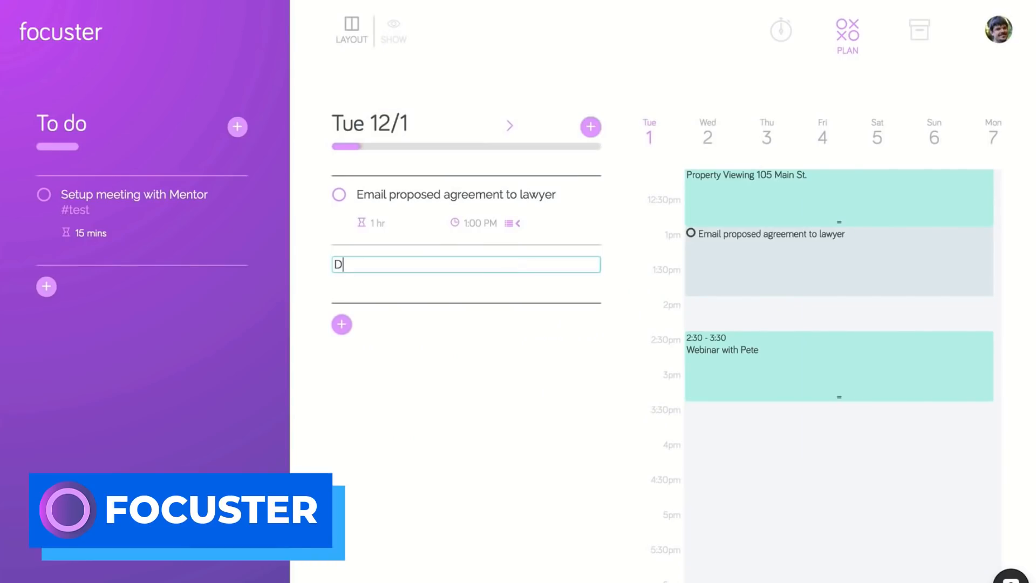
Add a Draft sales letter task under Tue 12/1
{"action": "type", "text": "raft sales lett"}
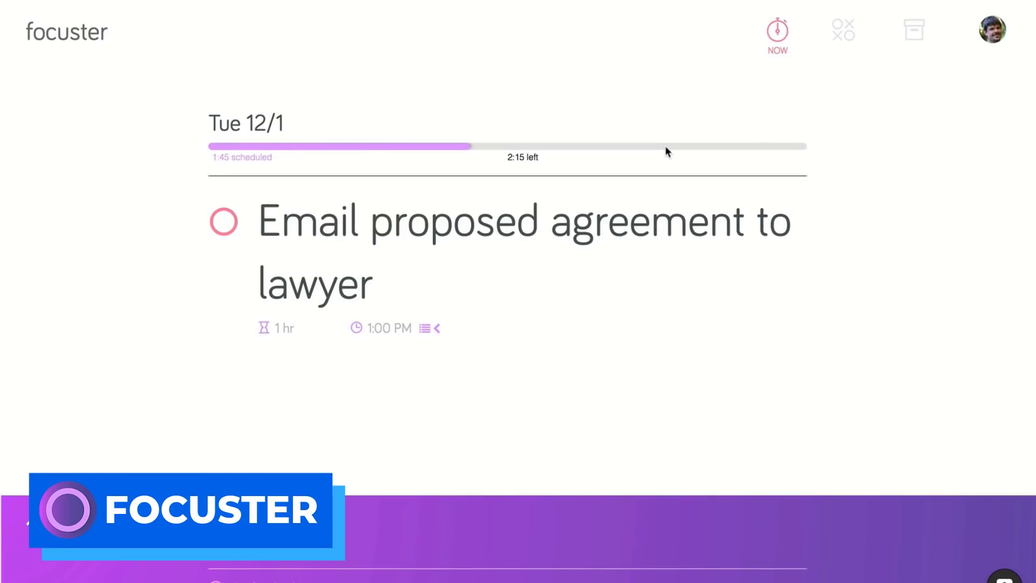
In the multi-day Plan view, schedule Email proposed agreement to lawyer on Thu 12/3
{"action": "left_click", "coordinate": [844, 30]}
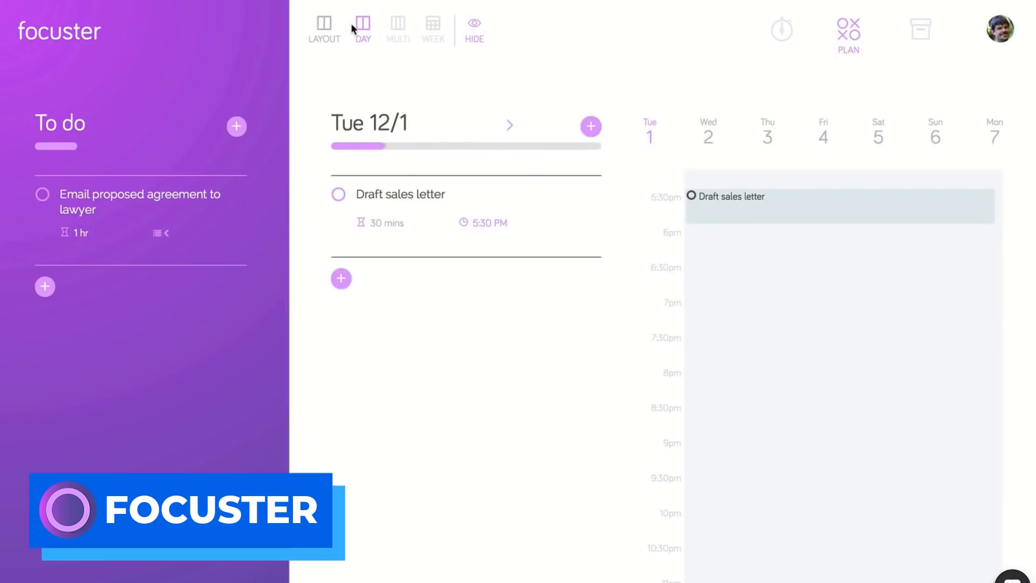
{"action": "left_click", "coordinate": [396, 28]}
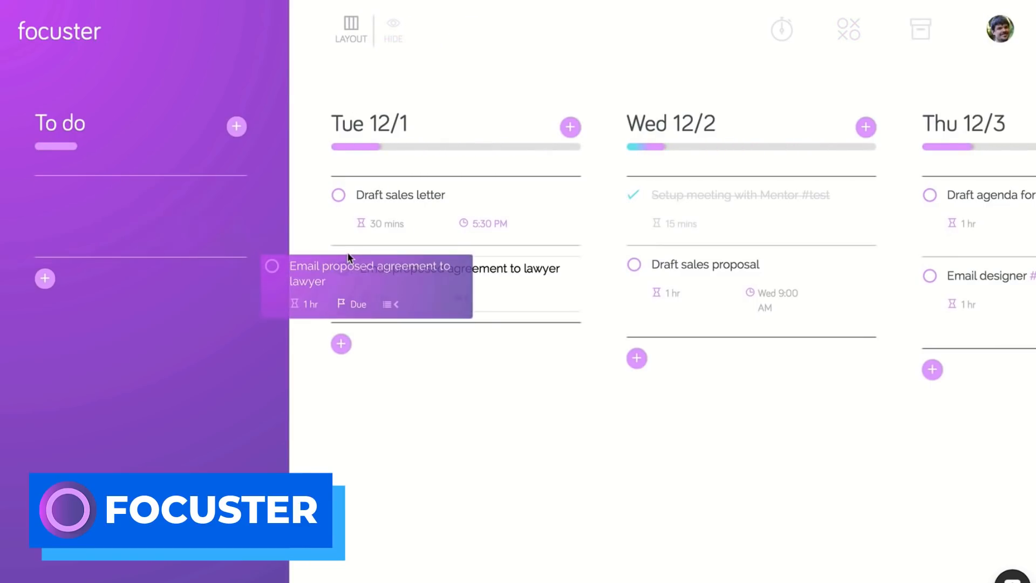
{"action": "left_click_drag", "start_coordinate": [364, 280], "coordinate": [959, 258]}
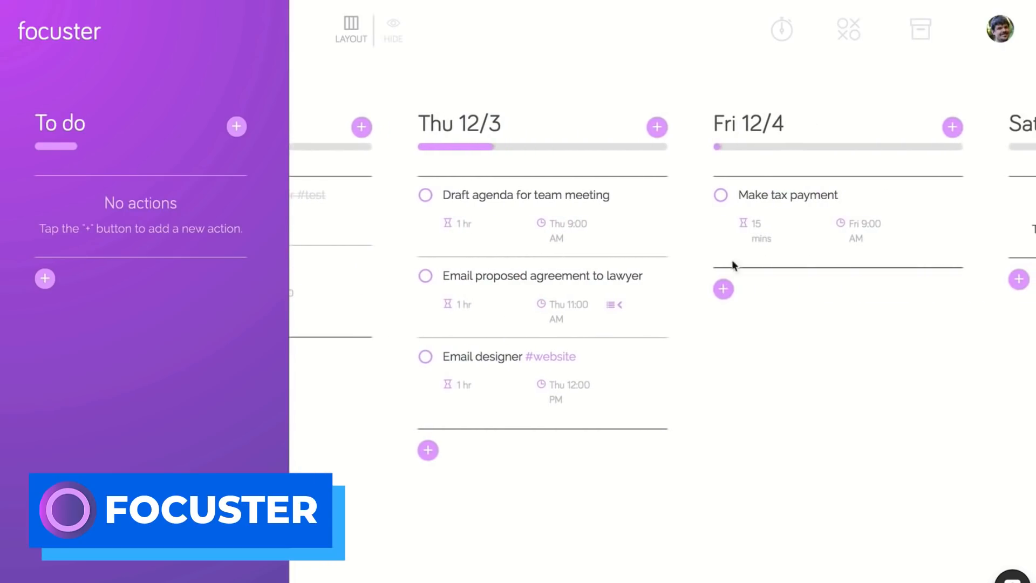
{"action": "type", "text": "Anothin"}
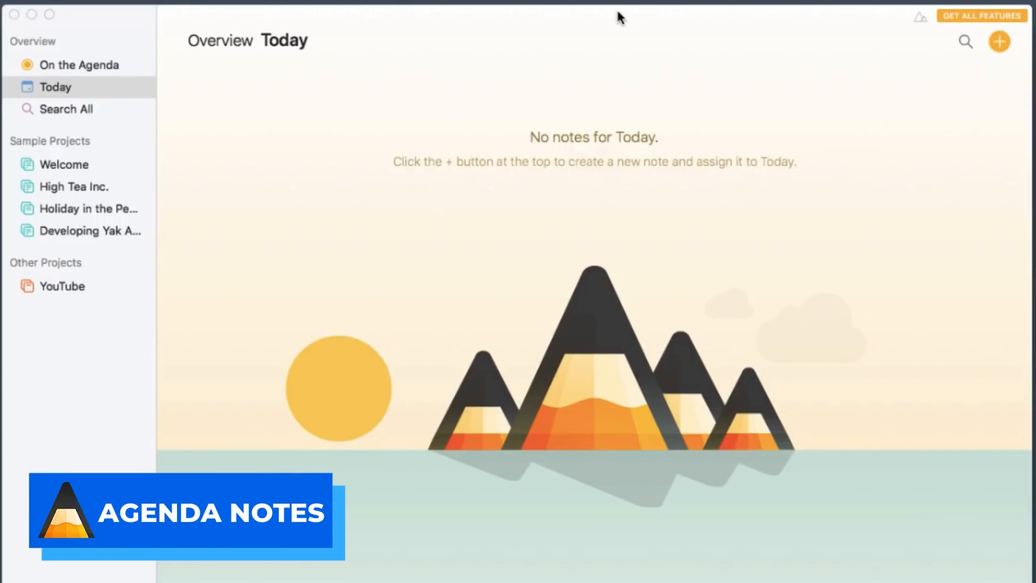
Date the 3 Different Note-Takers note in the YouTube project for tomorrow
{"action": "left_click", "coordinate": [63, 285]}
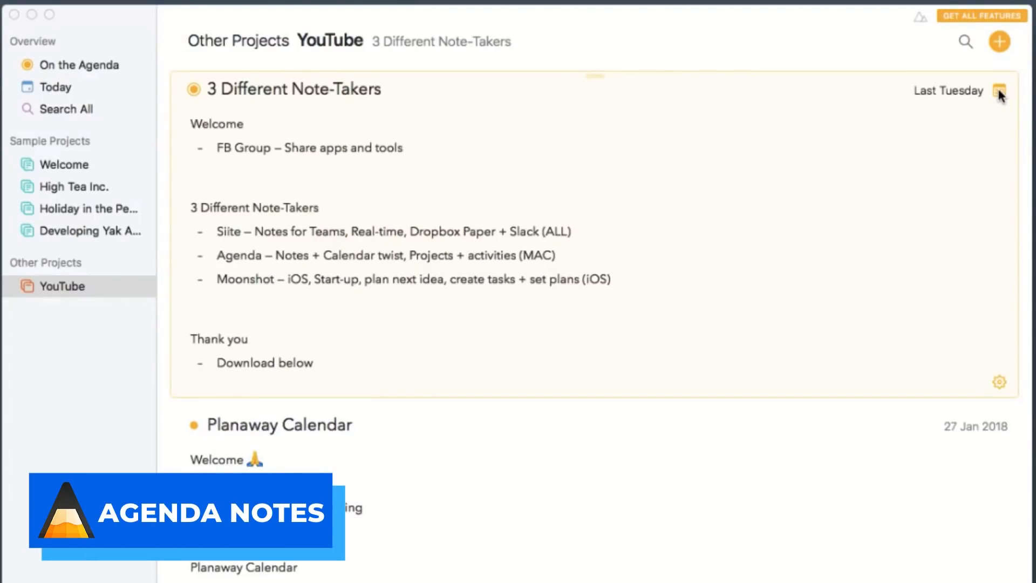
{"action": "left_click", "coordinate": [1000, 91]}
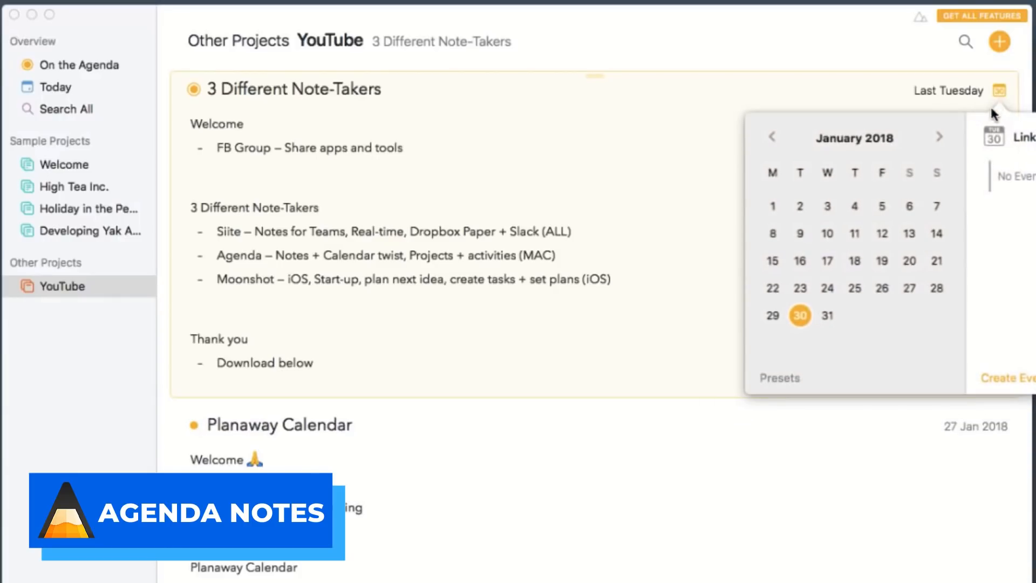
{"action": "left_click", "coordinate": [79, 65]}
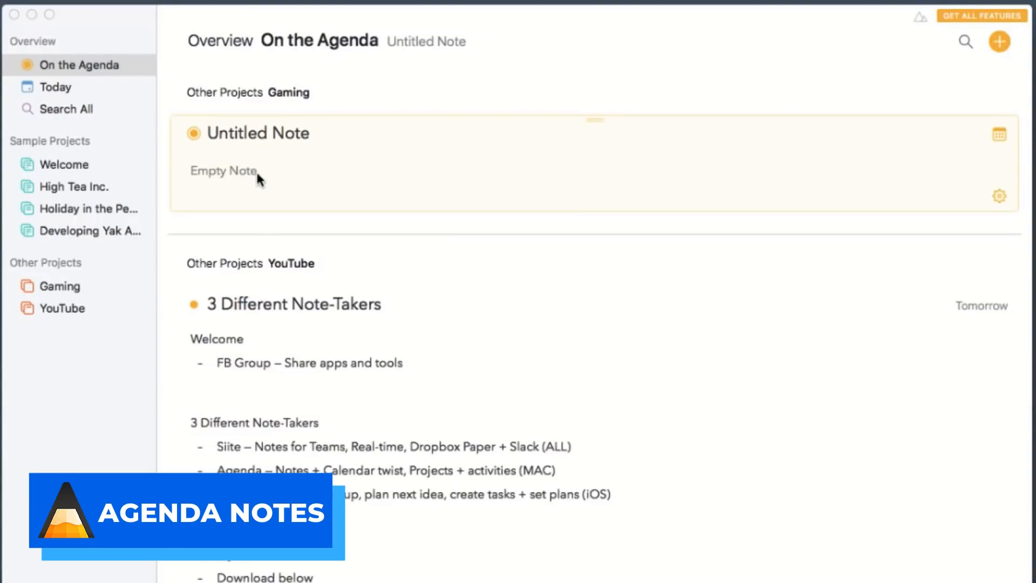
Review the On the Agenda overview and return to the YouTube project's notes
{"action": "scroll", "scroll_direction": "down", "scroll_amount": 3}
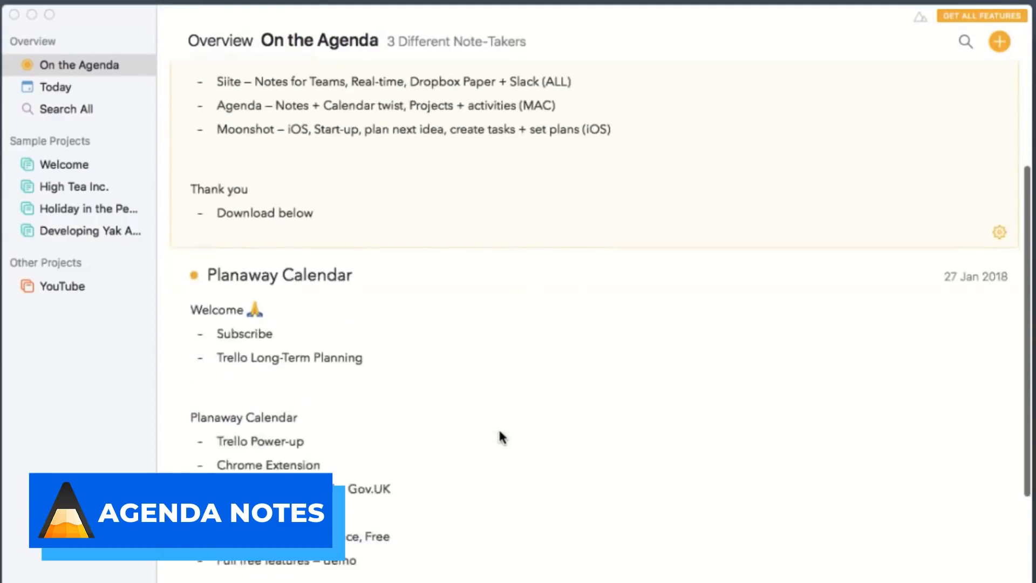
{"action": "scroll", "scroll_direction": "down", "scroll_amount": 3}
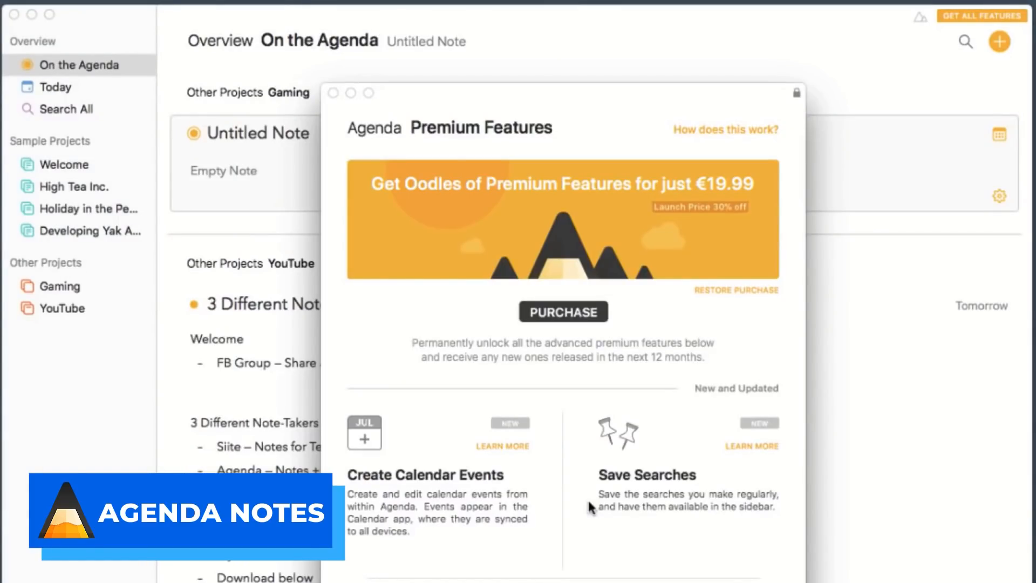
{"action": "scroll", "scroll_direction": "down", "scroll_amount": 3}
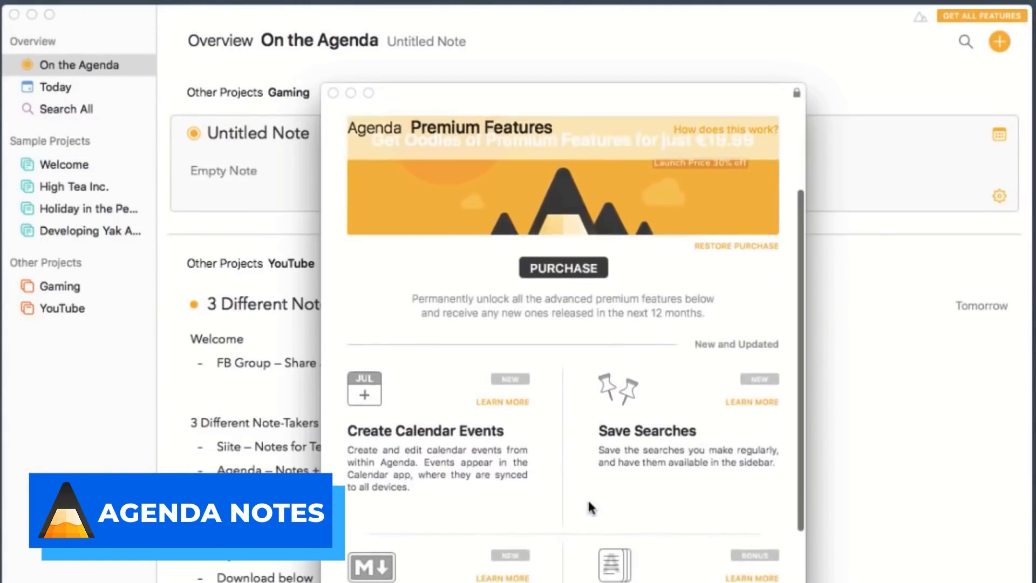
{"action": "scroll", "scroll_direction": "down", "scroll_amount": 3}
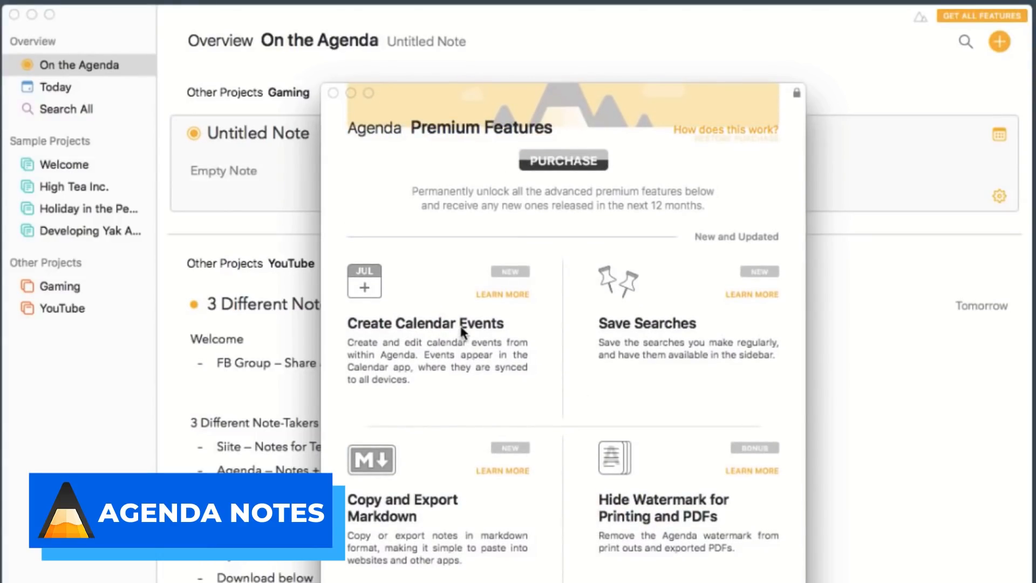
{"action": "mouse_move", "coordinate": [601, 208]}
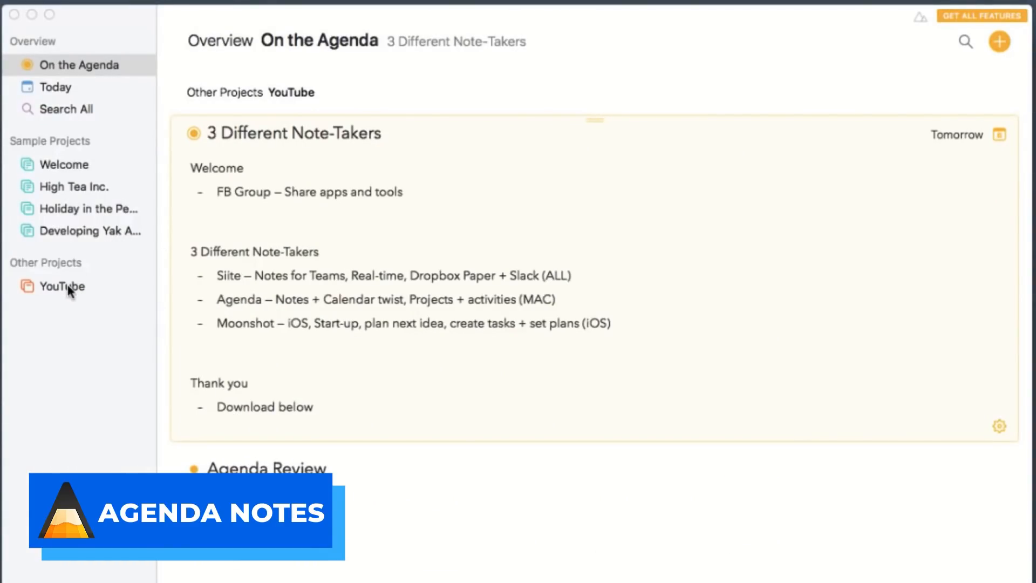
{"action": "left_click", "coordinate": [73, 186]}
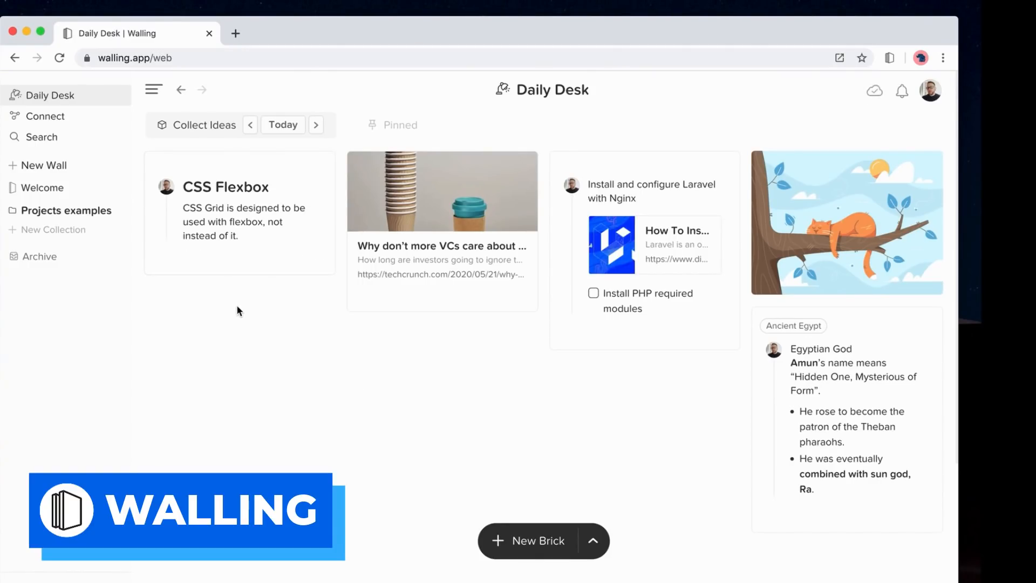
Preview the cat illustration and search saved items on the Daily Desk wall
{"action": "left_click", "coordinate": [846, 222]}
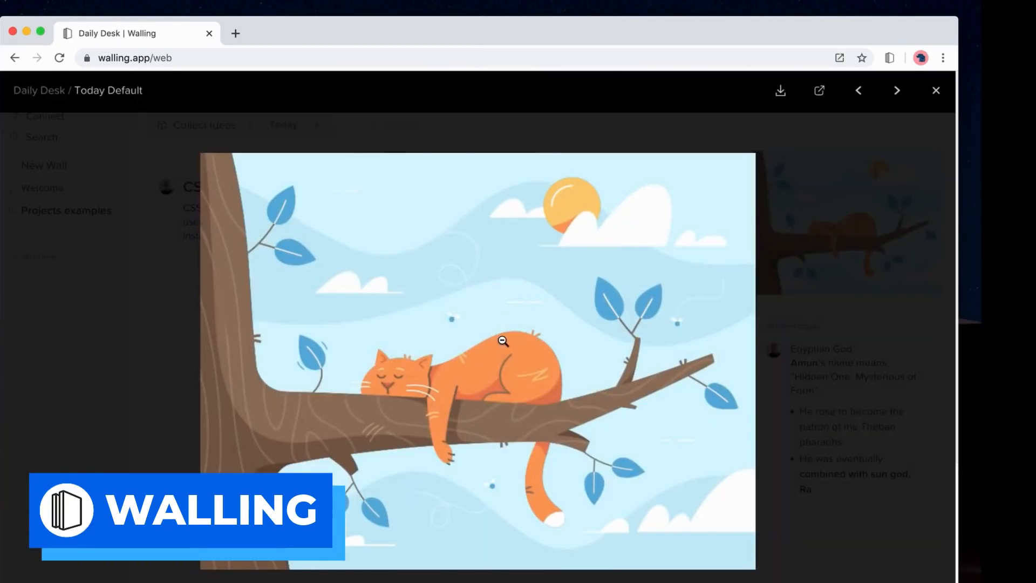
{"action": "left_click", "coordinate": [936, 91]}
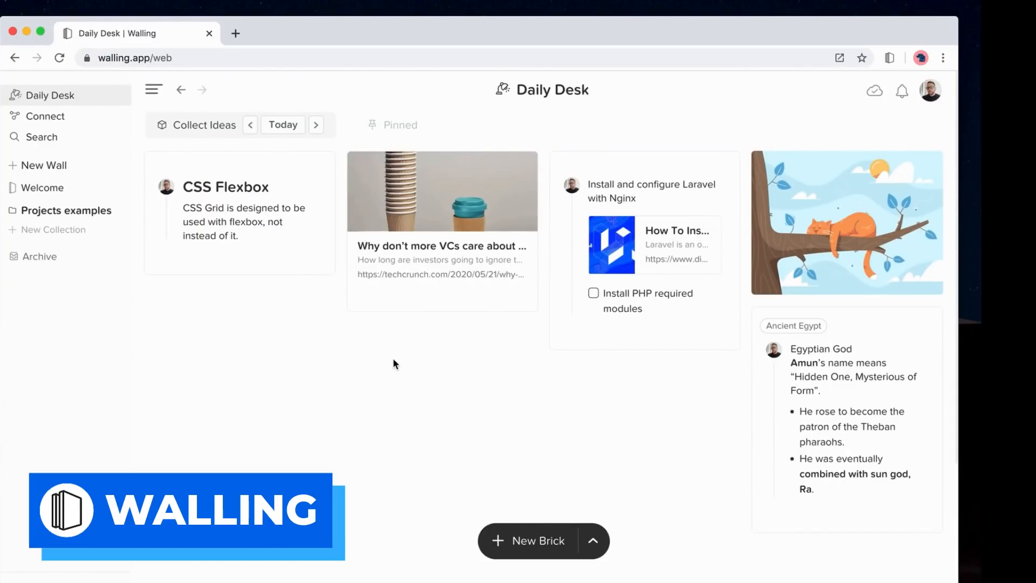
{"action": "left_click", "coordinate": [46, 116]}
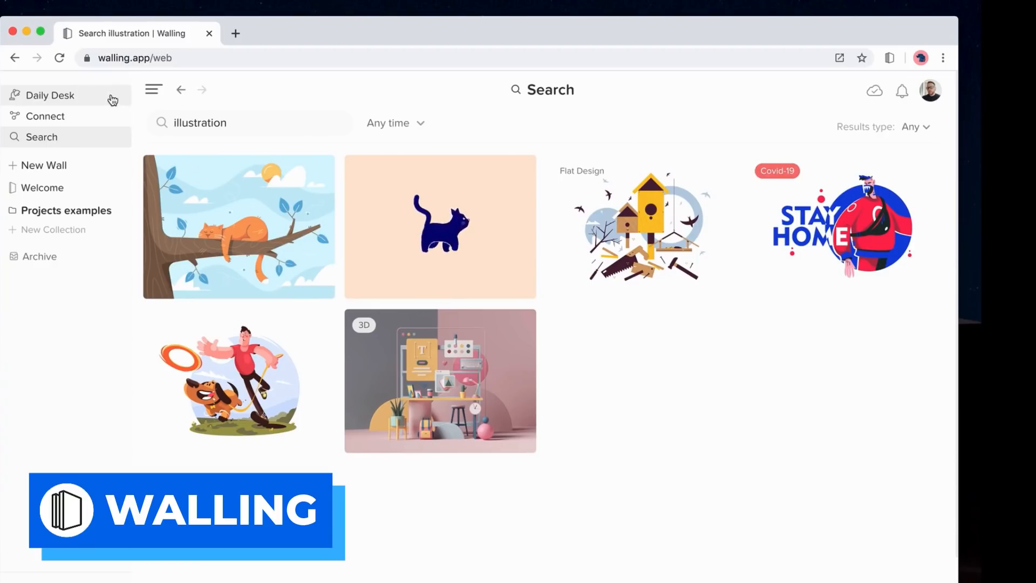
{"action": "left_click", "coordinate": [50, 95]}
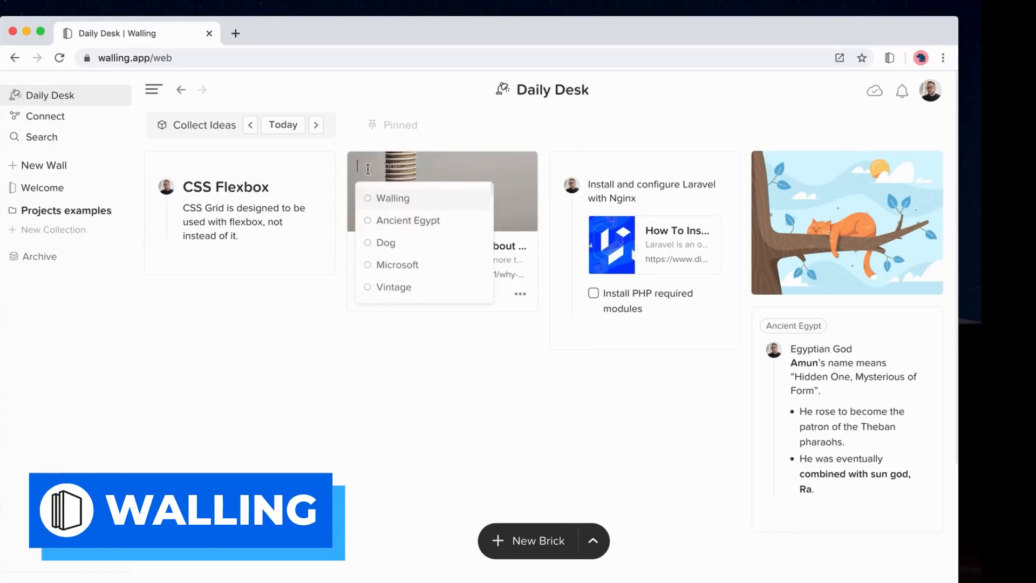
View tag connections as a graph and filter by the Startups and Failure tags
{"action": "left_click", "coordinate": [45, 115]}
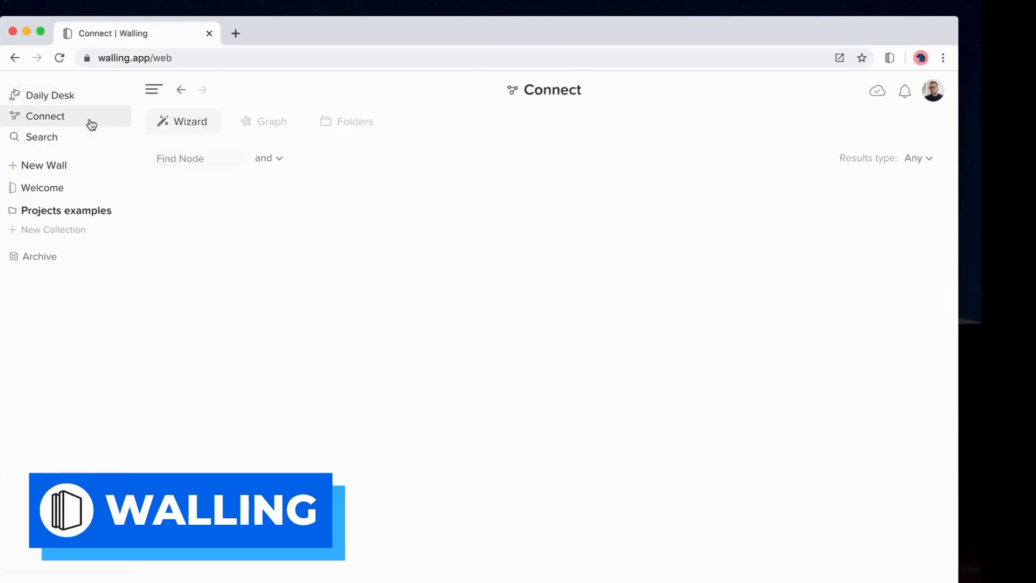
{"action": "left_click", "coordinate": [263, 122]}
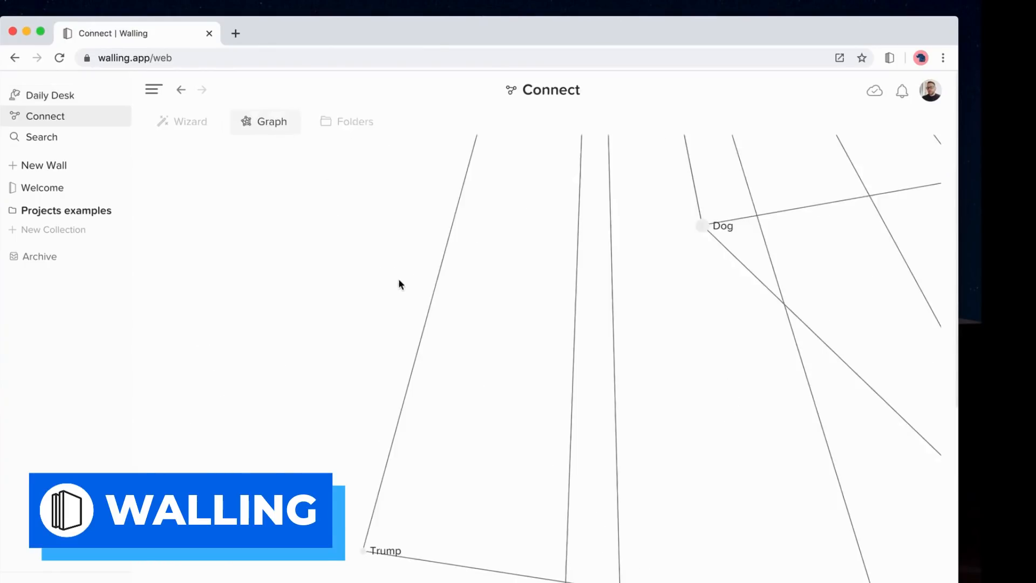
{"action": "left_click", "coordinate": [183, 121]}
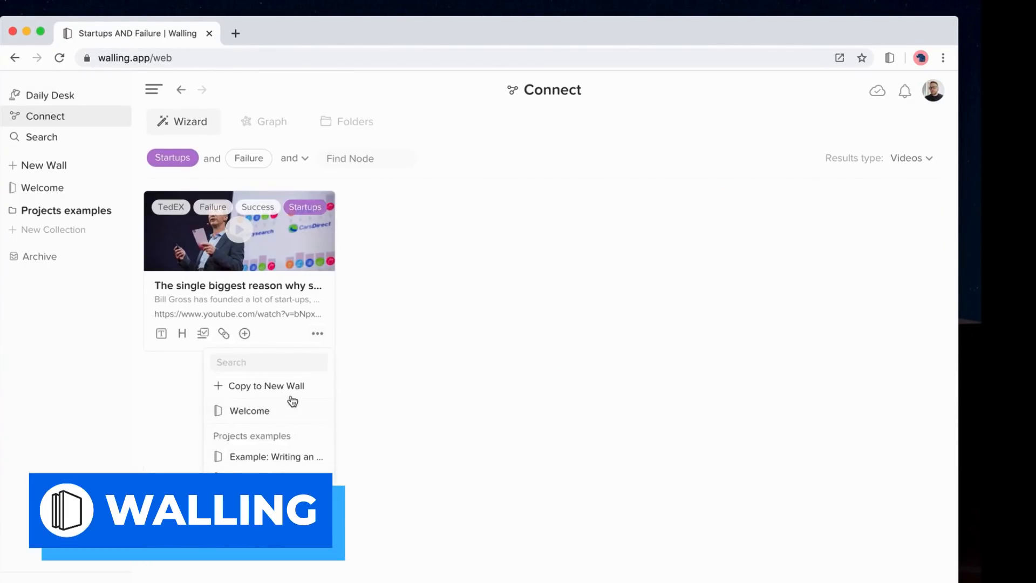
Copy the startup video into a new wall named Startups failure
{"action": "left_click", "coordinate": [266, 386]}
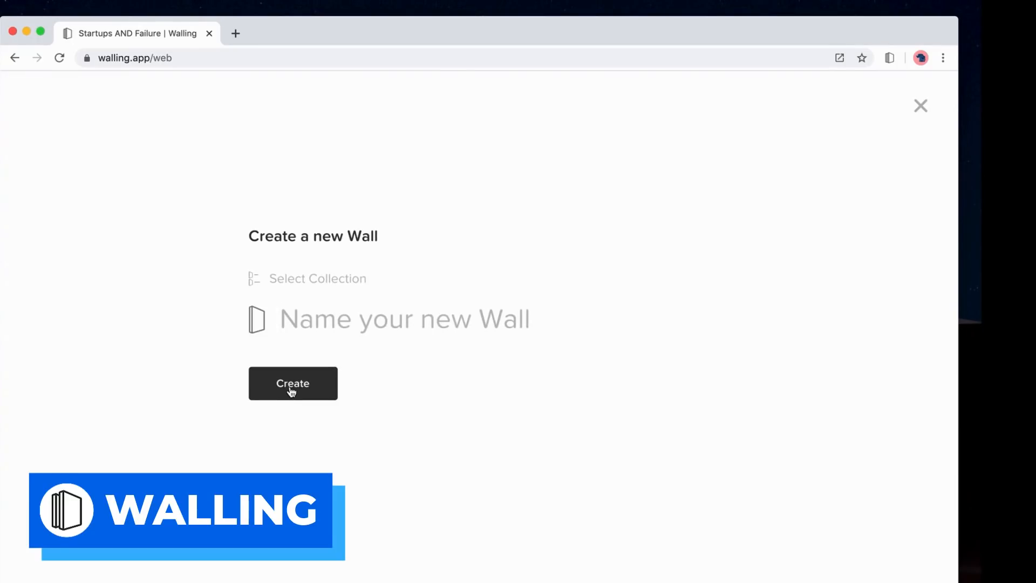
{"action": "type", "text": "Startups f"}
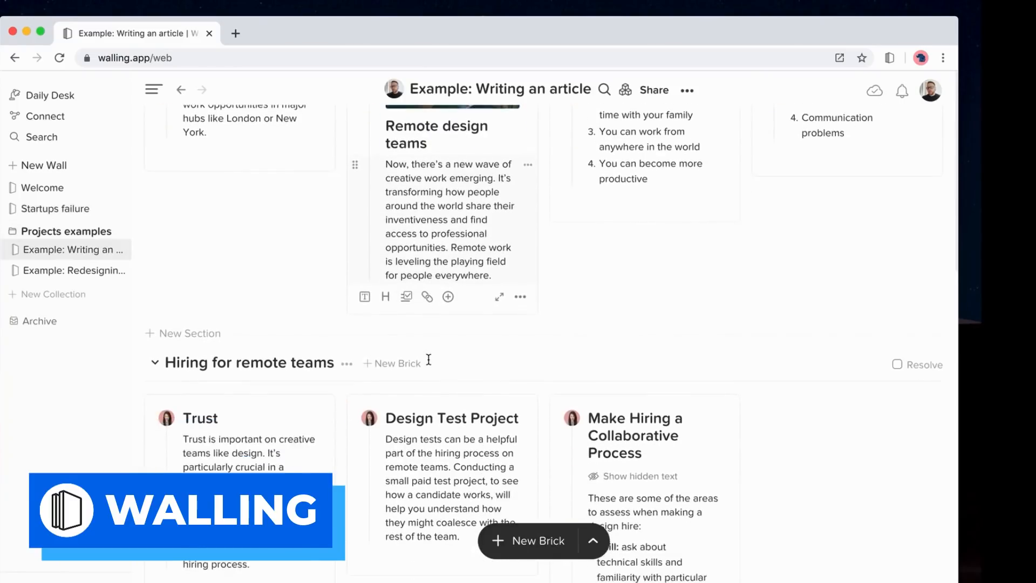
{"action": "scroll", "scroll_direction": "down", "scroll_amount": 3}
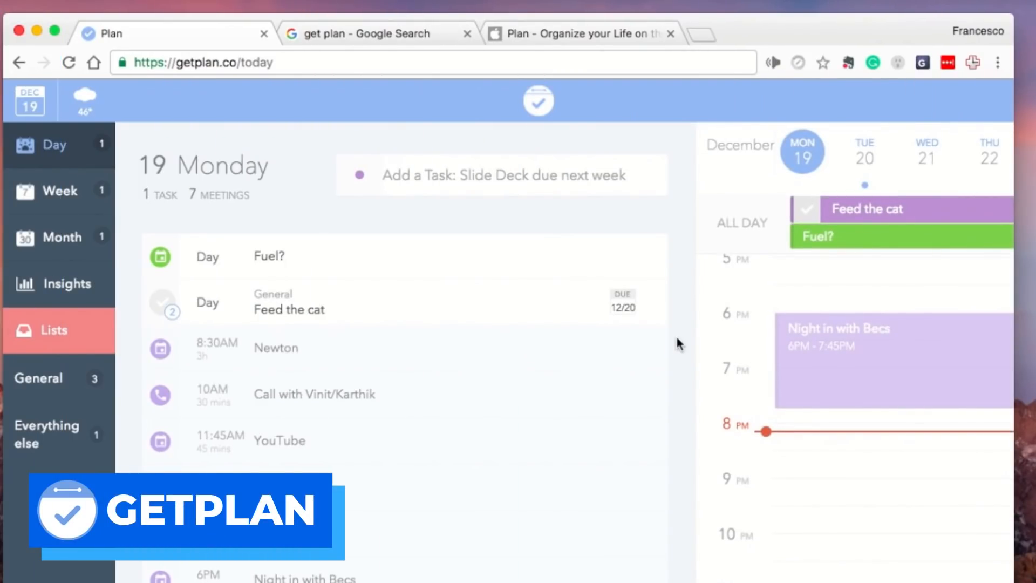
{"action": "mouse_move", "coordinate": [645, 338]}
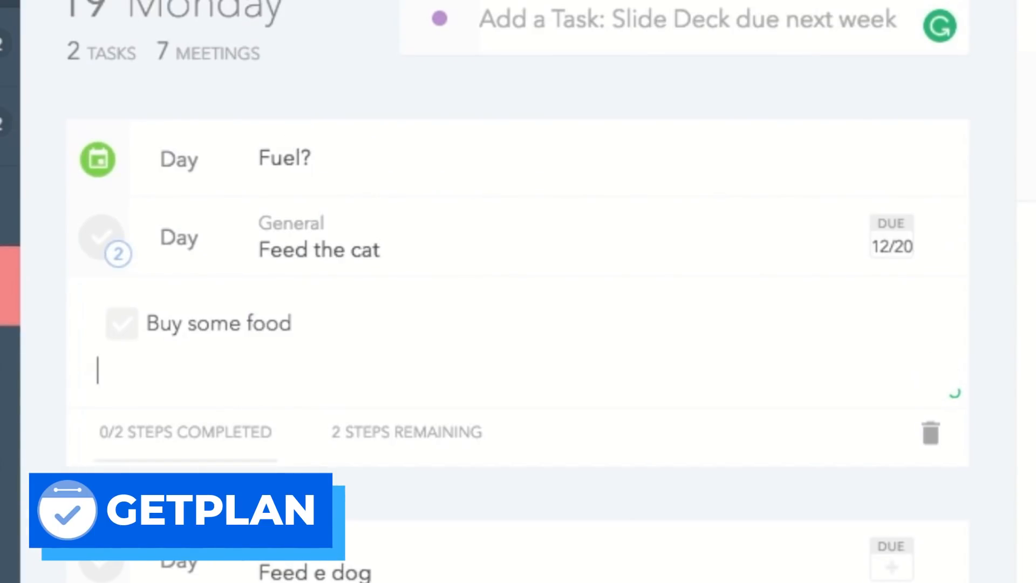
Review the day's tasks and show the Insights page with 234 meetings this month
{"action": "scroll", "scroll_direction": "down", "scroll_amount": 3}
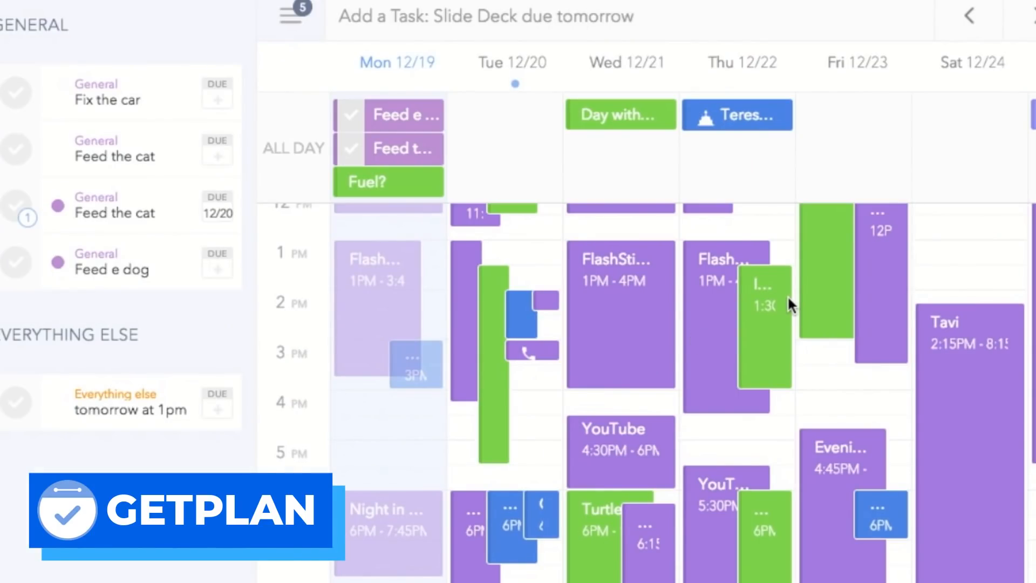
{"action": "scroll", "scroll_direction": "down", "scroll_amount": 3}
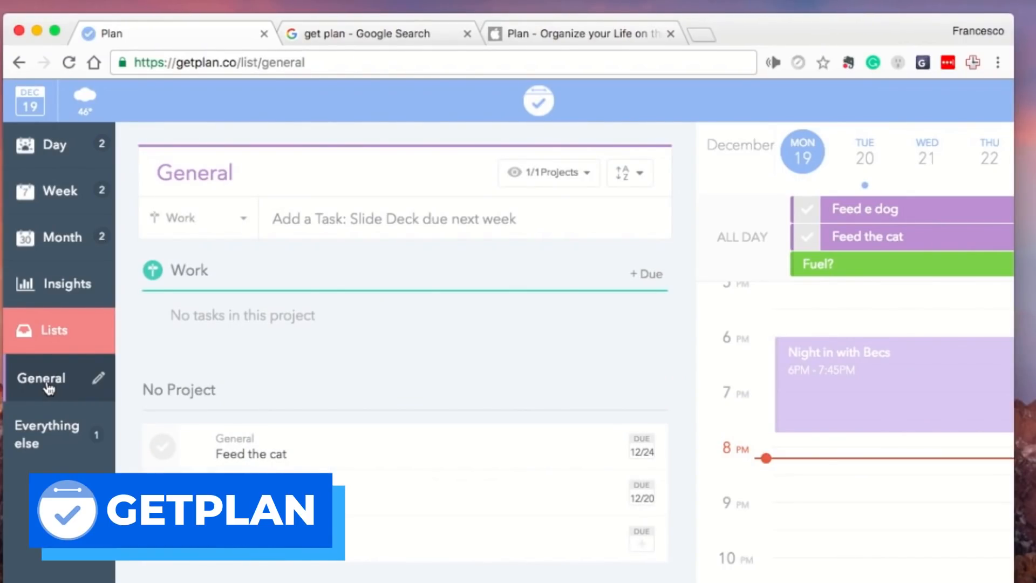
{"action": "left_click", "coordinate": [59, 284]}
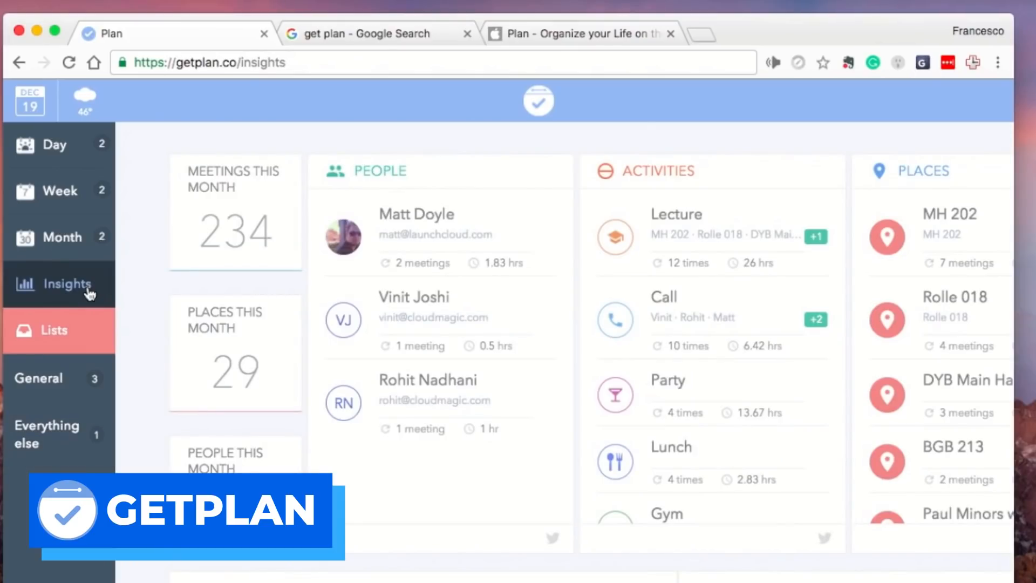